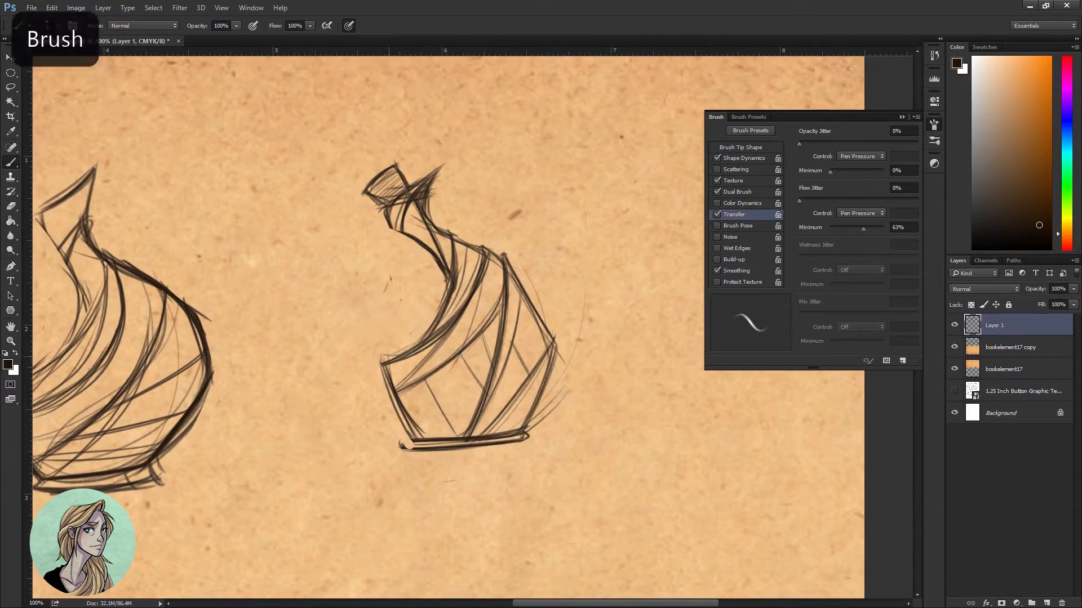
- Rough out several potion bottle sketches with curling smoke on new layers over the parchment sheet
{"action": "left_click_drag", "start_coordinate": [397, 286], "coordinate": [410, 318]}
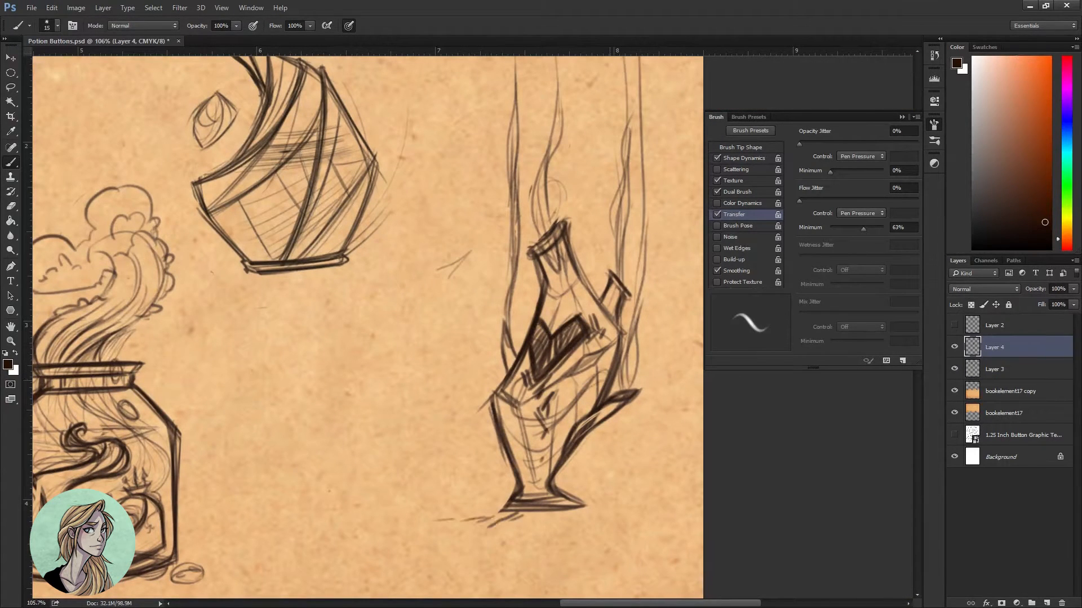
- Ink the tall flask, fill it orange and paint a dark purple ringed circle behind it
{"action": "left_click", "coordinate": [993, 368]}
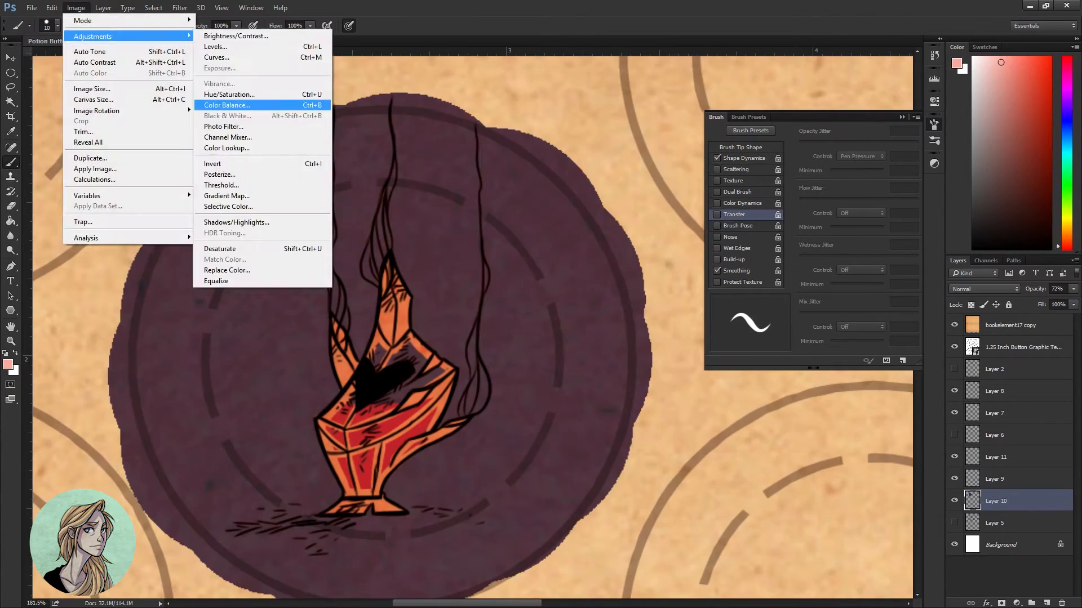
- Shift the flask fill from orange to vivid red via Image > Adjustments and add shading strokes
{"action": "left_click", "coordinate": [225, 106]}
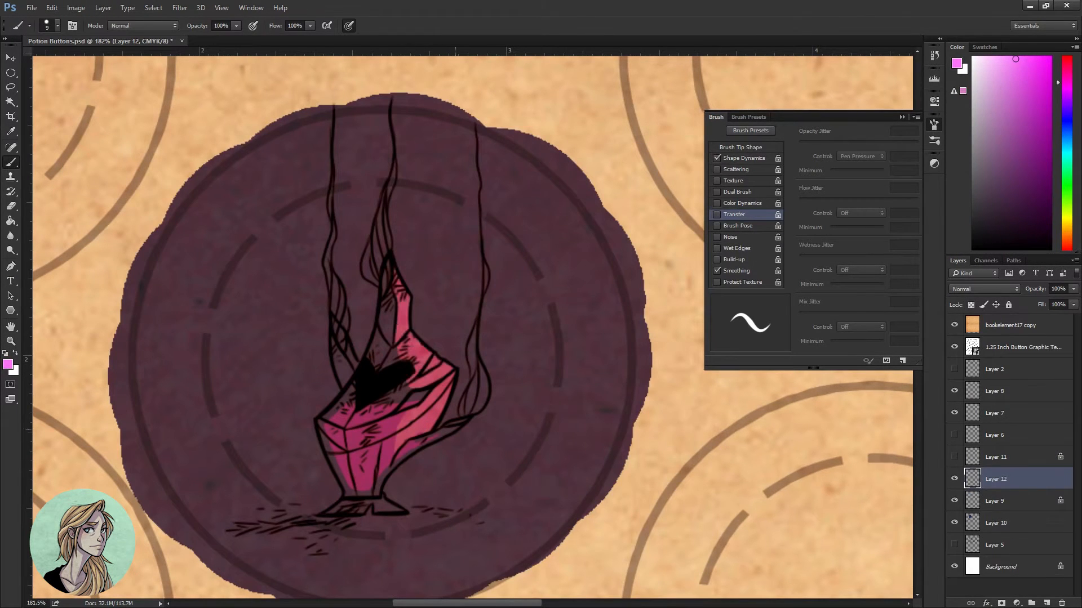
{"action": "left_click", "coordinate": [1012, 412]}
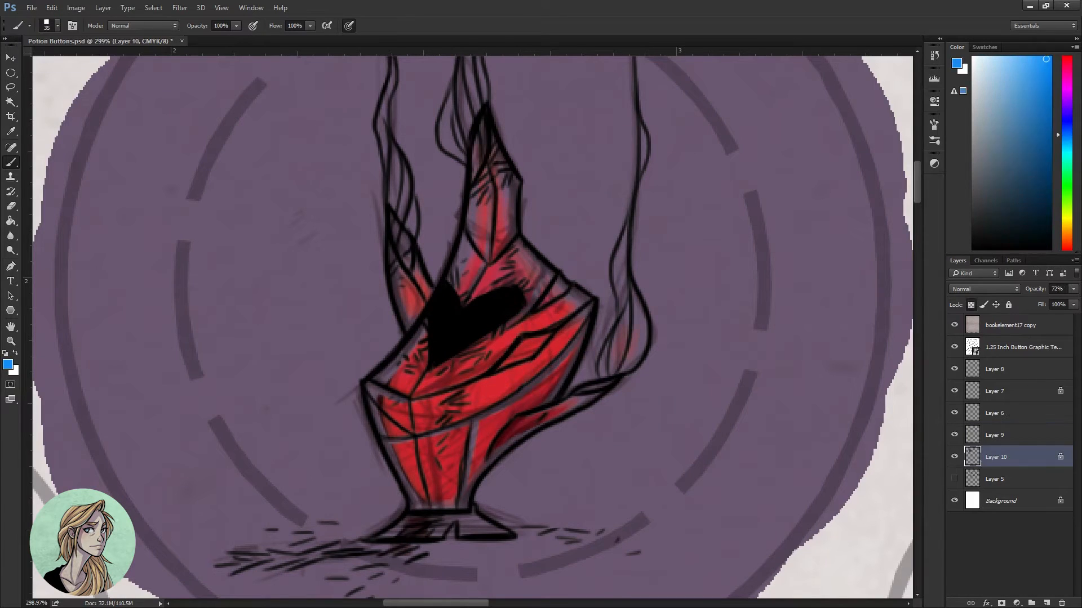
- Paint a skull-marked hexagonal bottle with smoke in greens over a teal circle, one layer on Overlay
{"action": "left_click", "coordinate": [994, 435]}
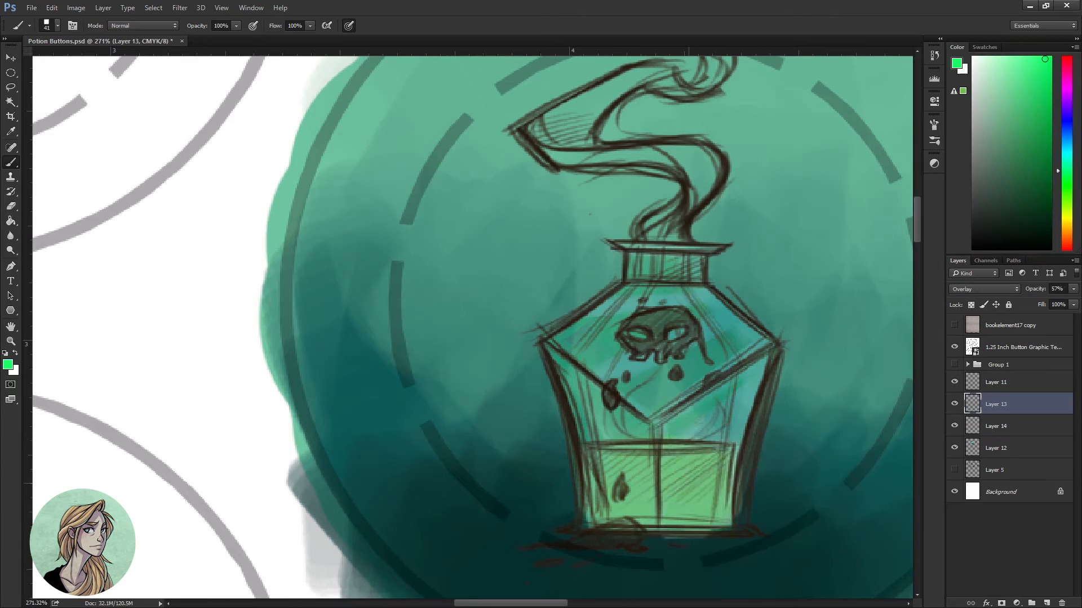
- Add cross-hatched texture, glowing white smoke highlights and black ink drips to the skull bottle
{"action": "left_click", "coordinate": [996, 426]}
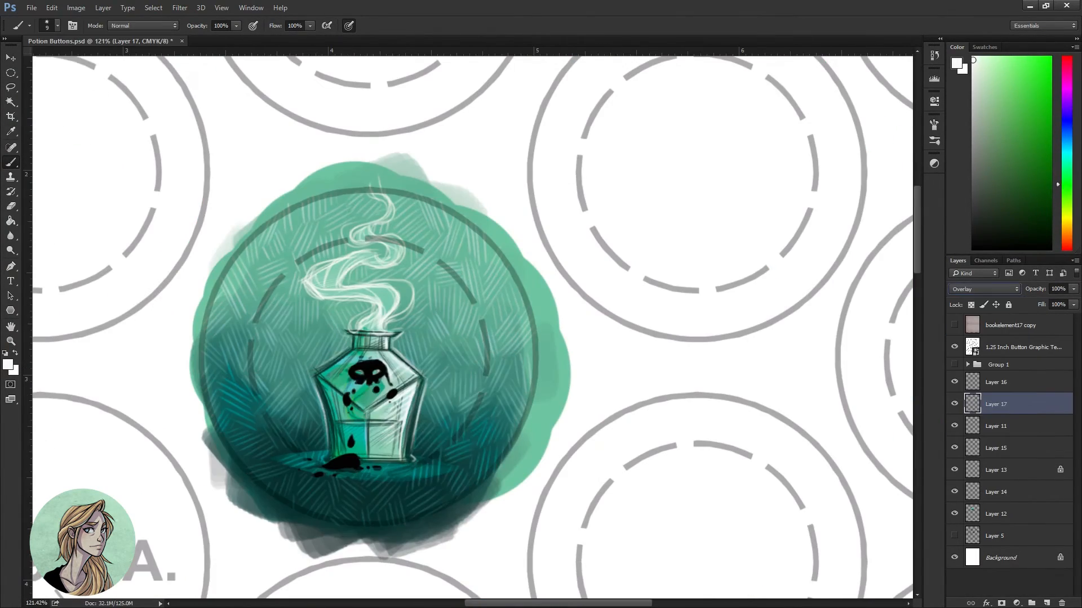
- Paint pink liquid into the bottle and soft purple/lavender tones over the lower teal backdrop
{"action": "left_click", "coordinate": [996, 426]}
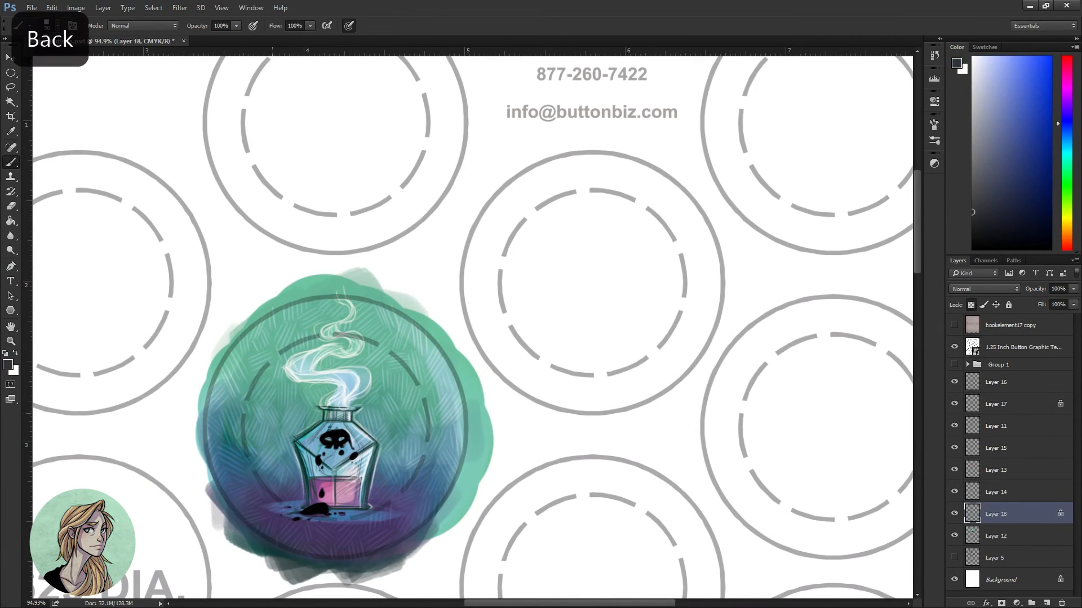
{"action": "left_click", "coordinate": [1012, 536]}
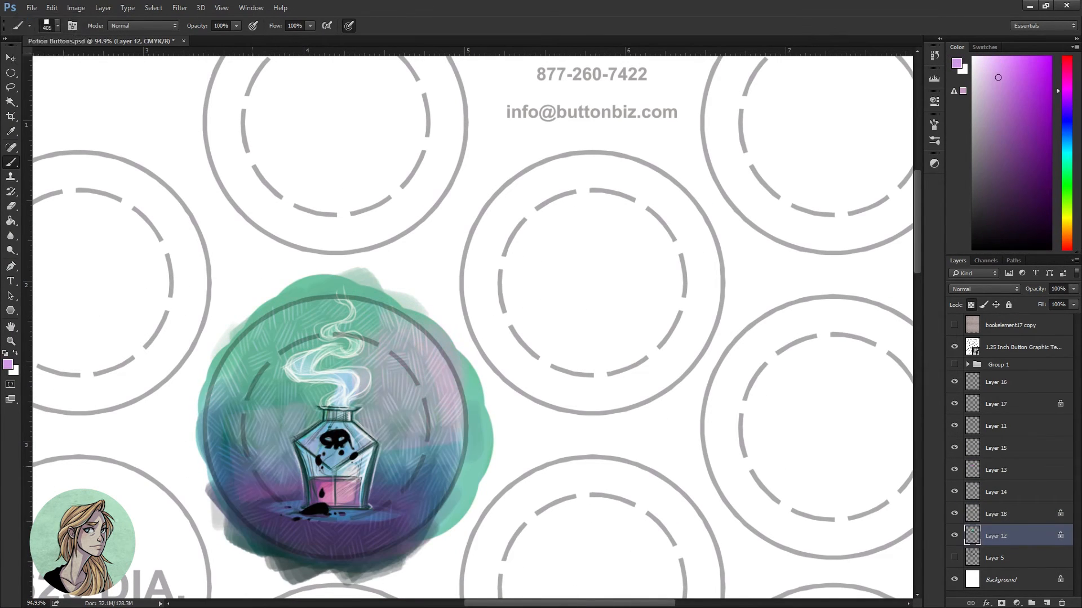